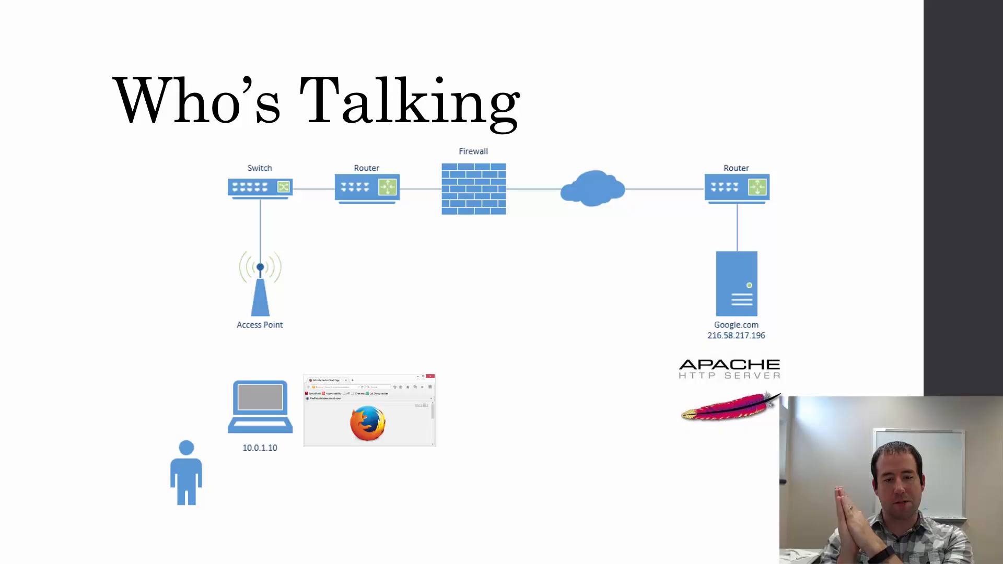
pyautogui.press('Right')
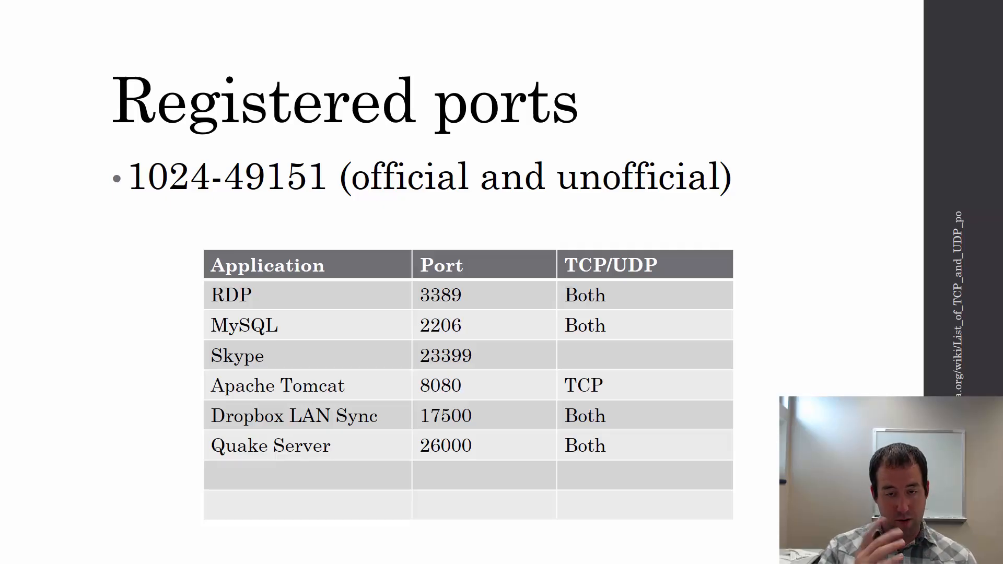